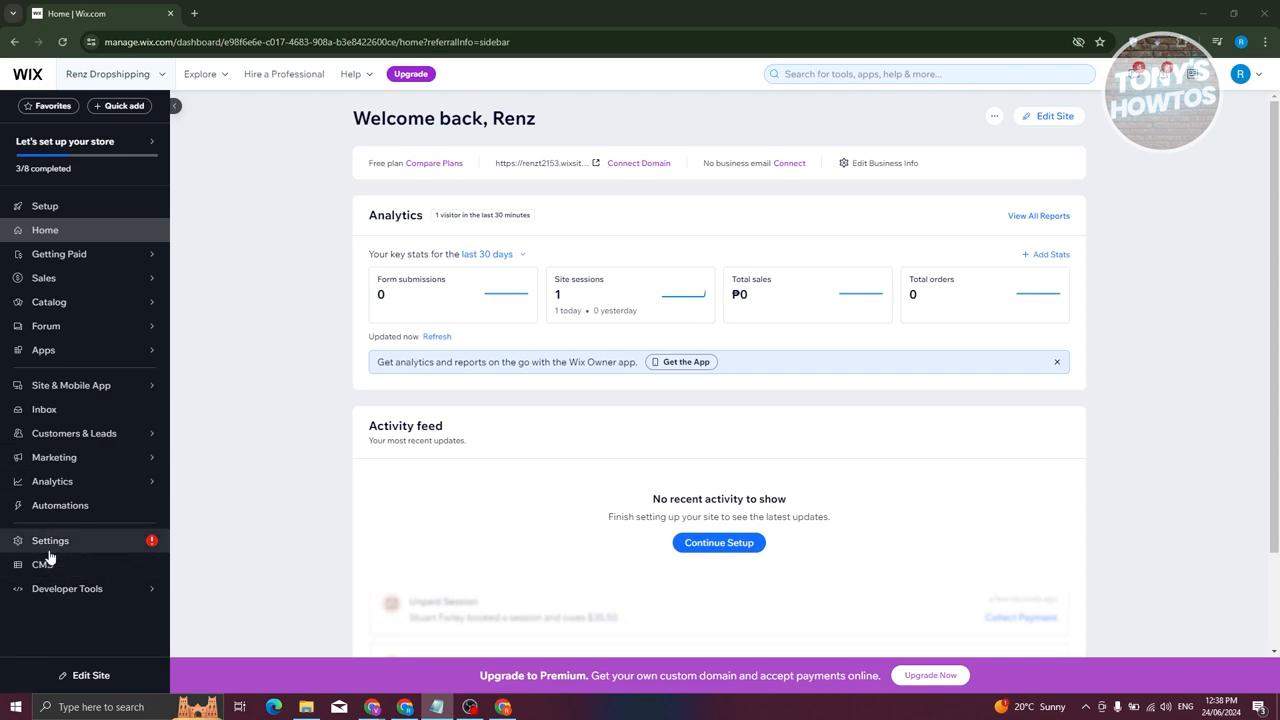
{"action": "mouse_move", "coordinate": [50, 540]}
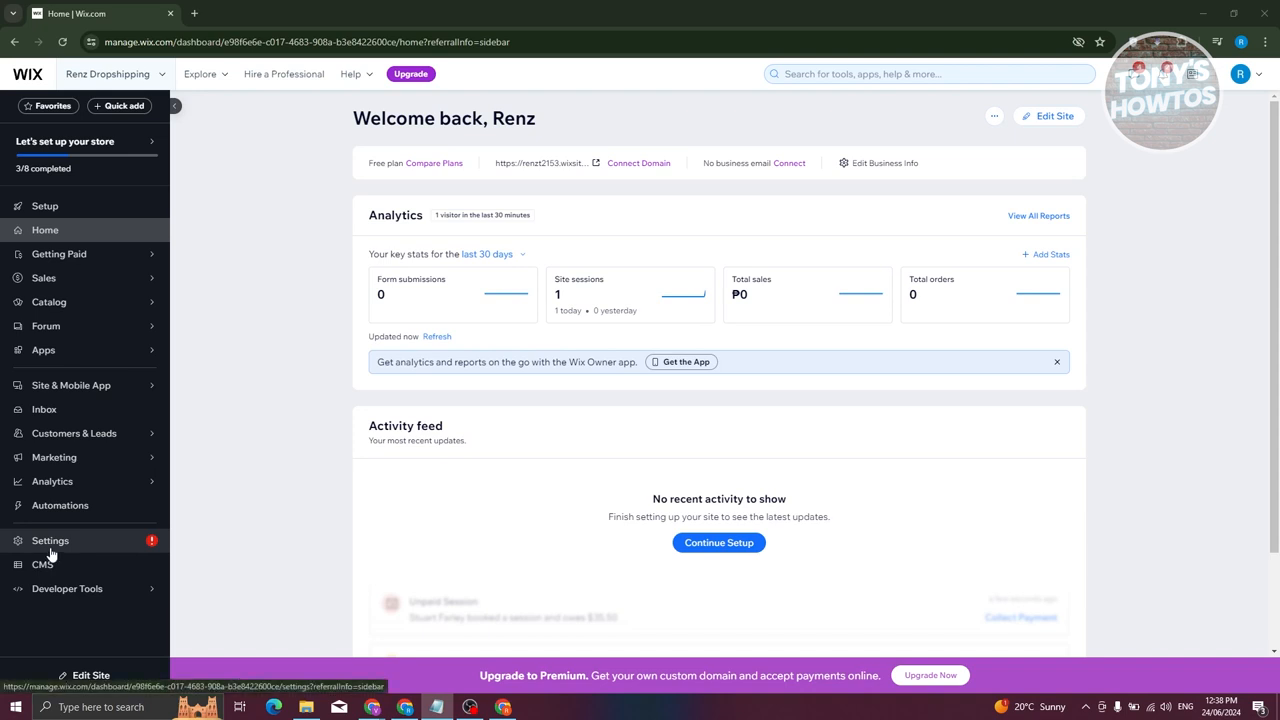
Open the Renz Dropshipping site's Settings from the dashboard sidebar.
{"action": "left_click", "coordinate": [50, 540]}
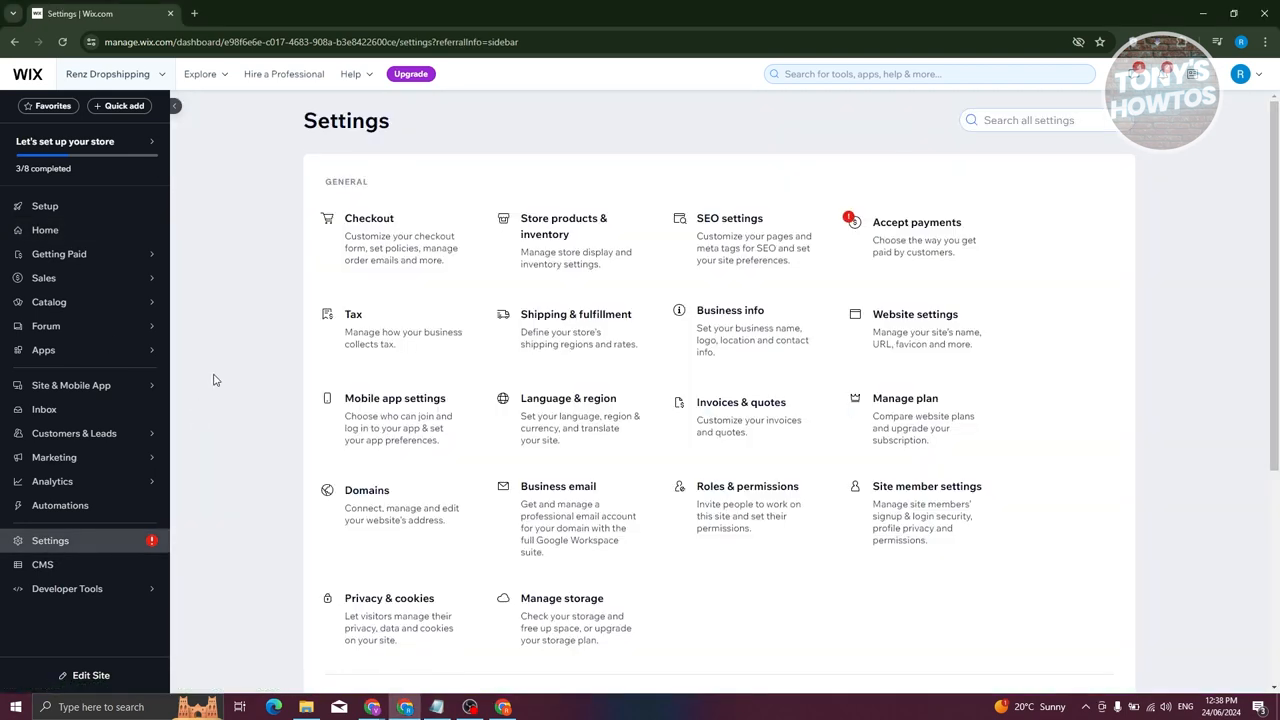
{"action": "mouse_move", "coordinate": [997, 606]}
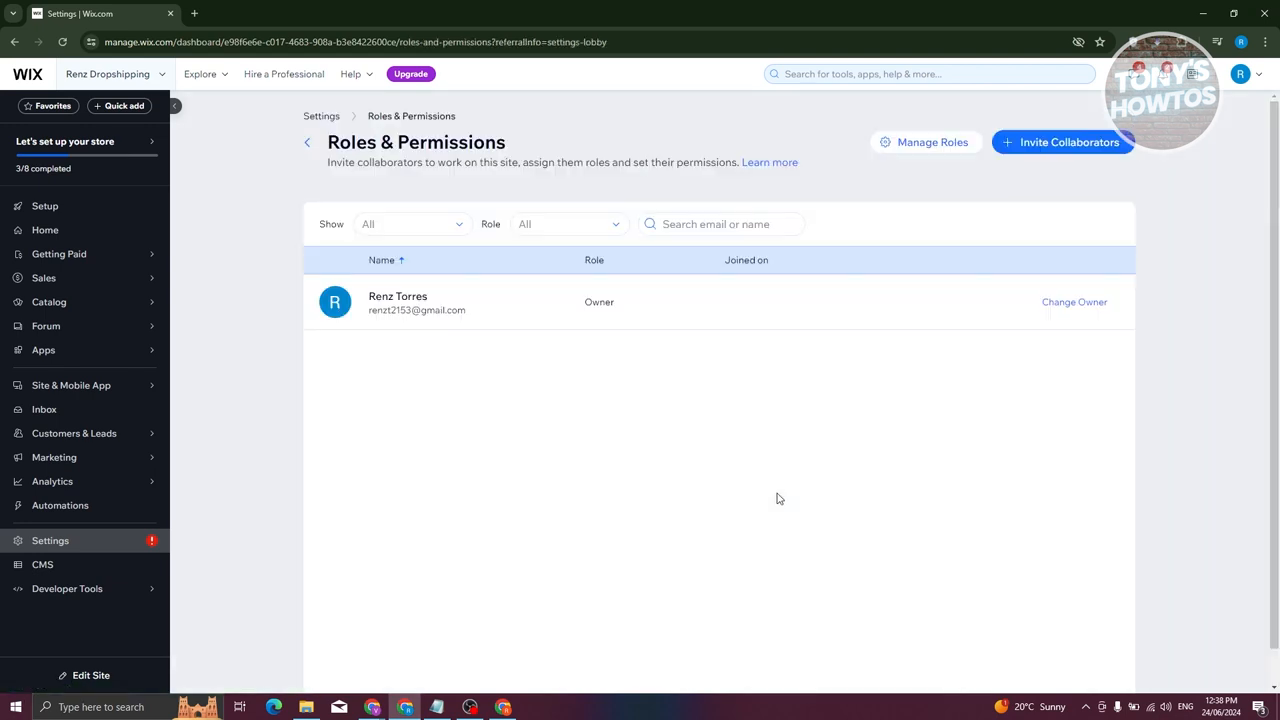
{"action": "mouse_move", "coordinate": [350, 315]}
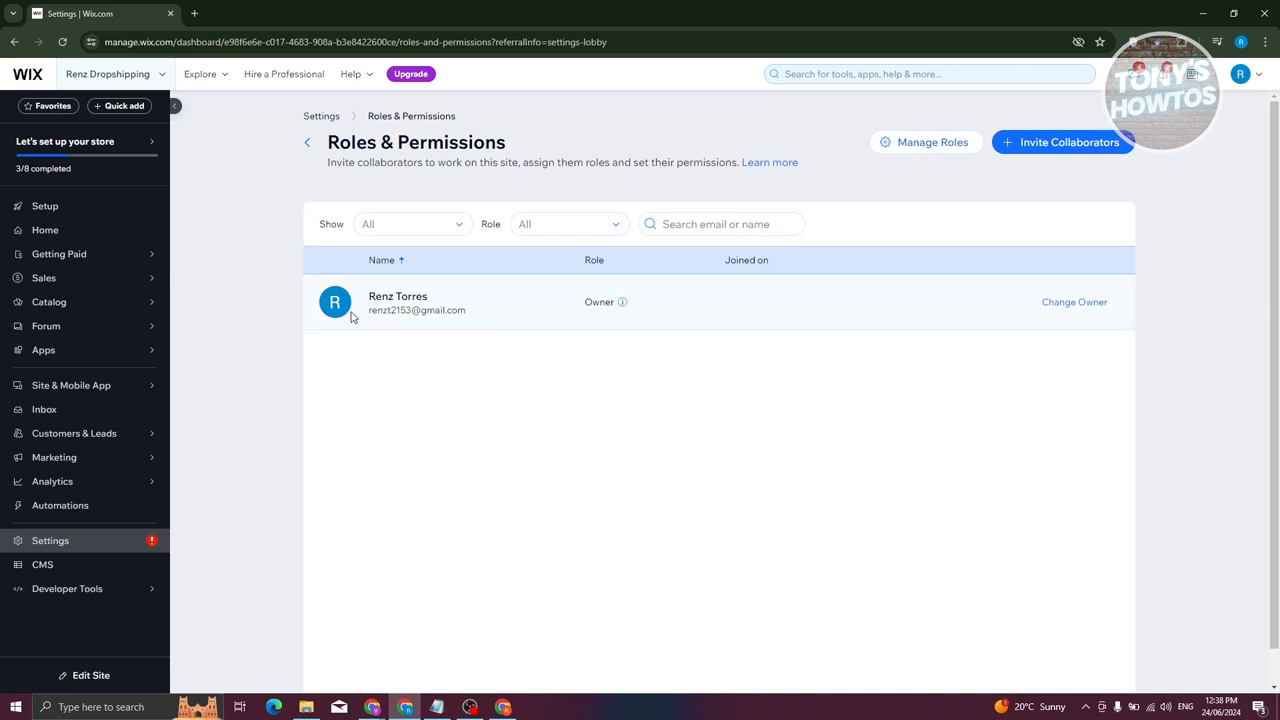
{"action": "mouse_move", "coordinate": [897, 331]}
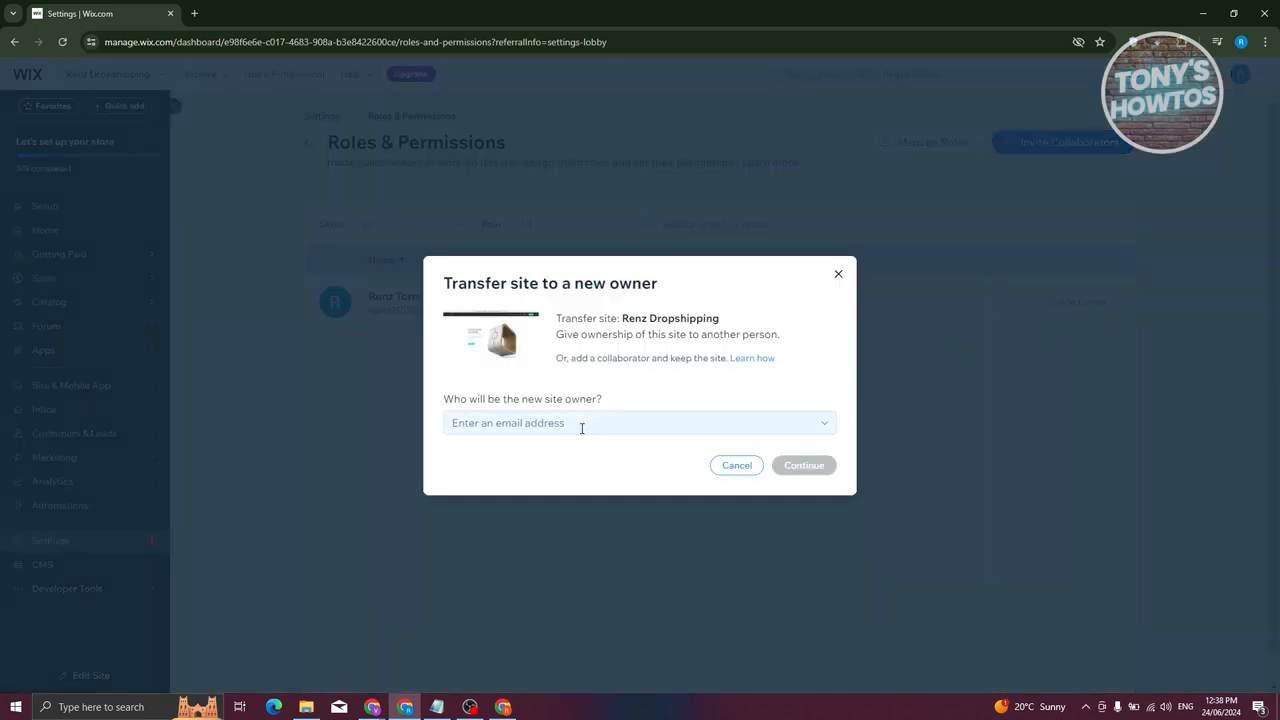
{"action": "left_click", "coordinate": [580, 422]}
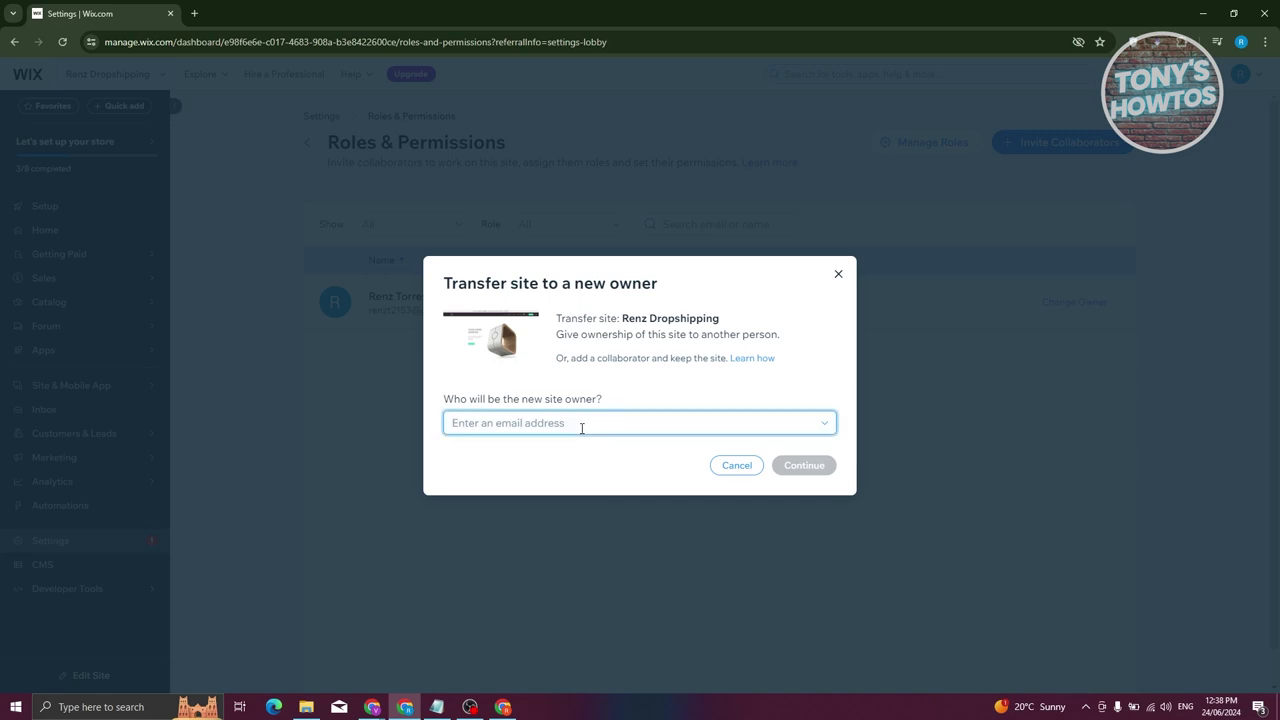
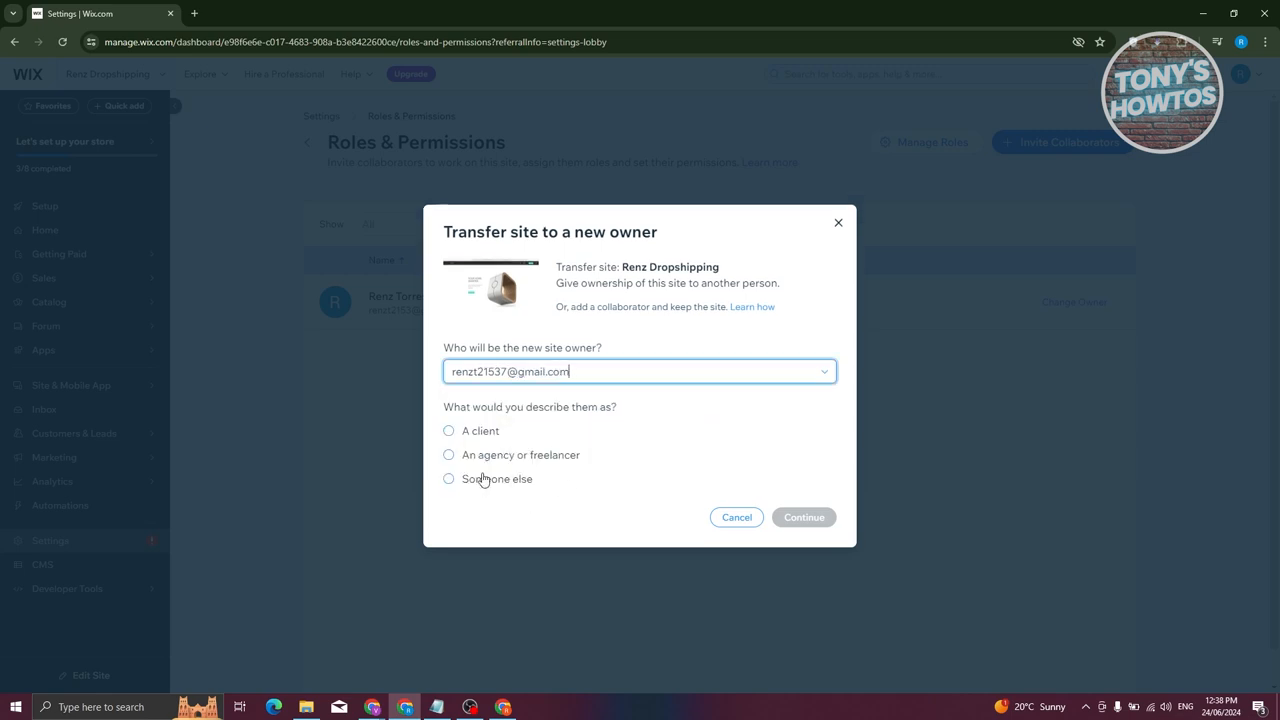
{"action": "mouse_move", "coordinate": [515, 564]}
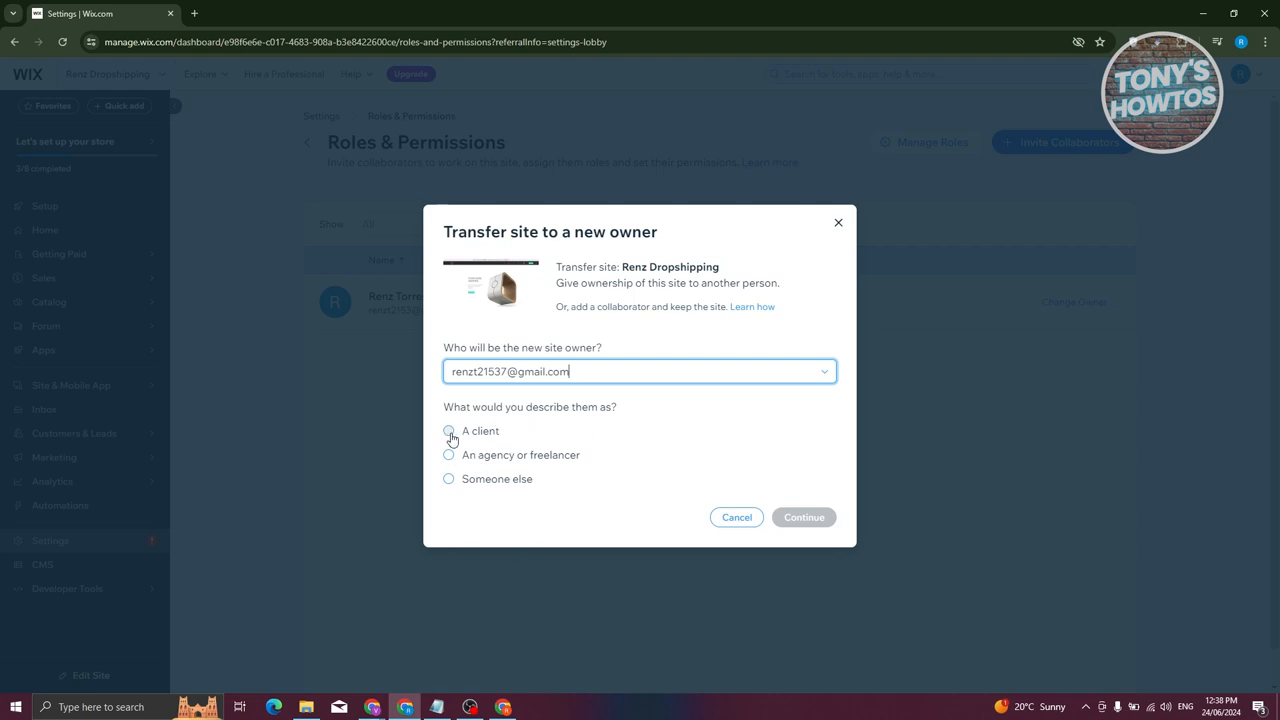
{"action": "left_click", "coordinate": [448, 431]}
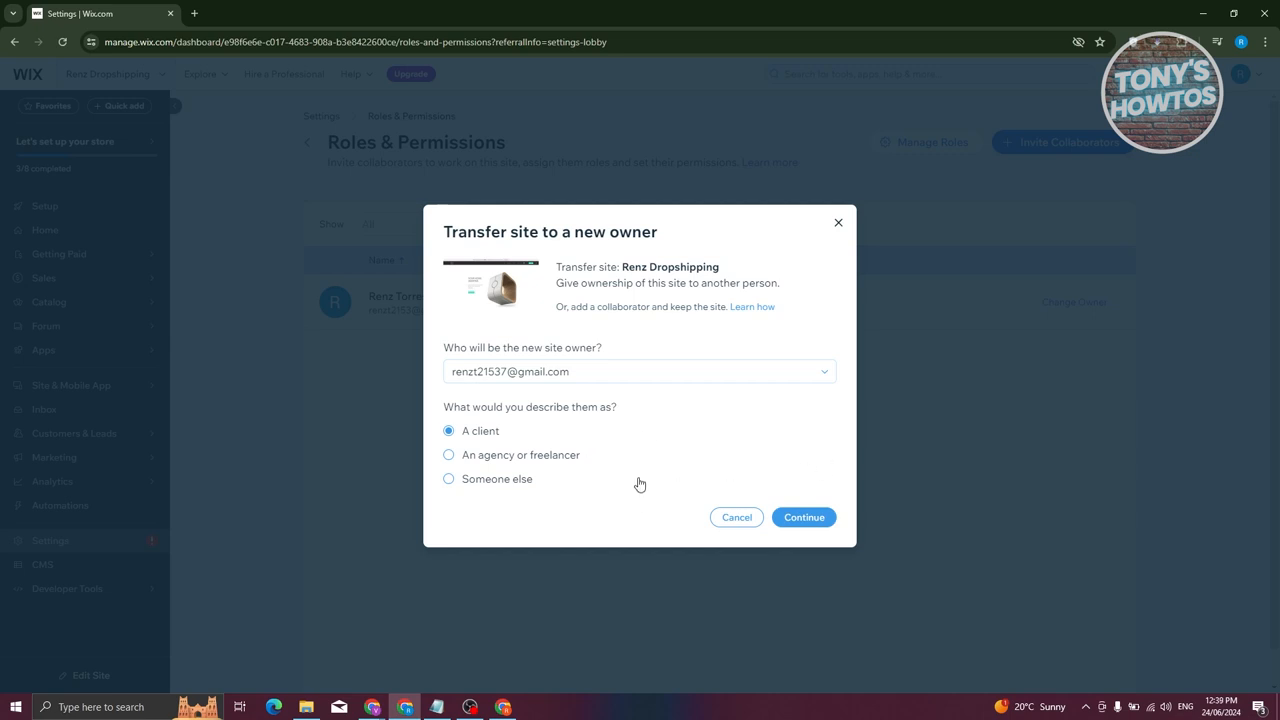
{"action": "mouse_move", "coordinate": [691, 530]}
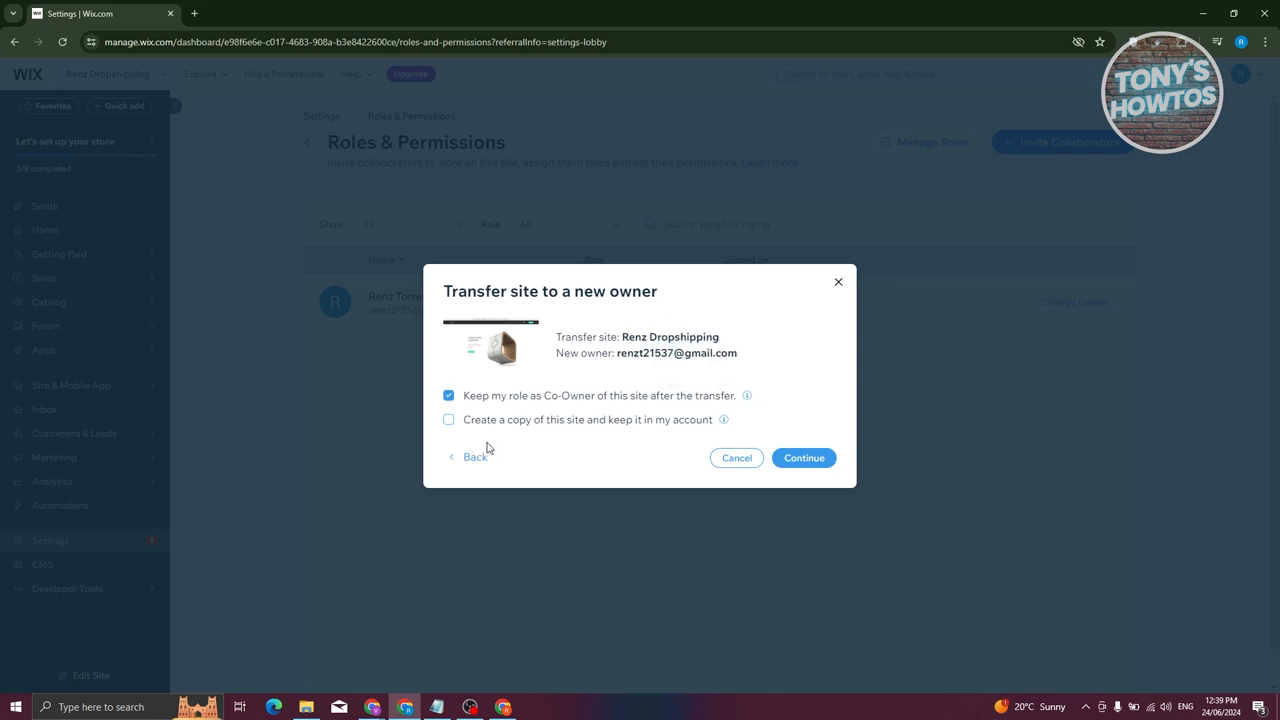
{"action": "mouse_move", "coordinate": [685, 425]}
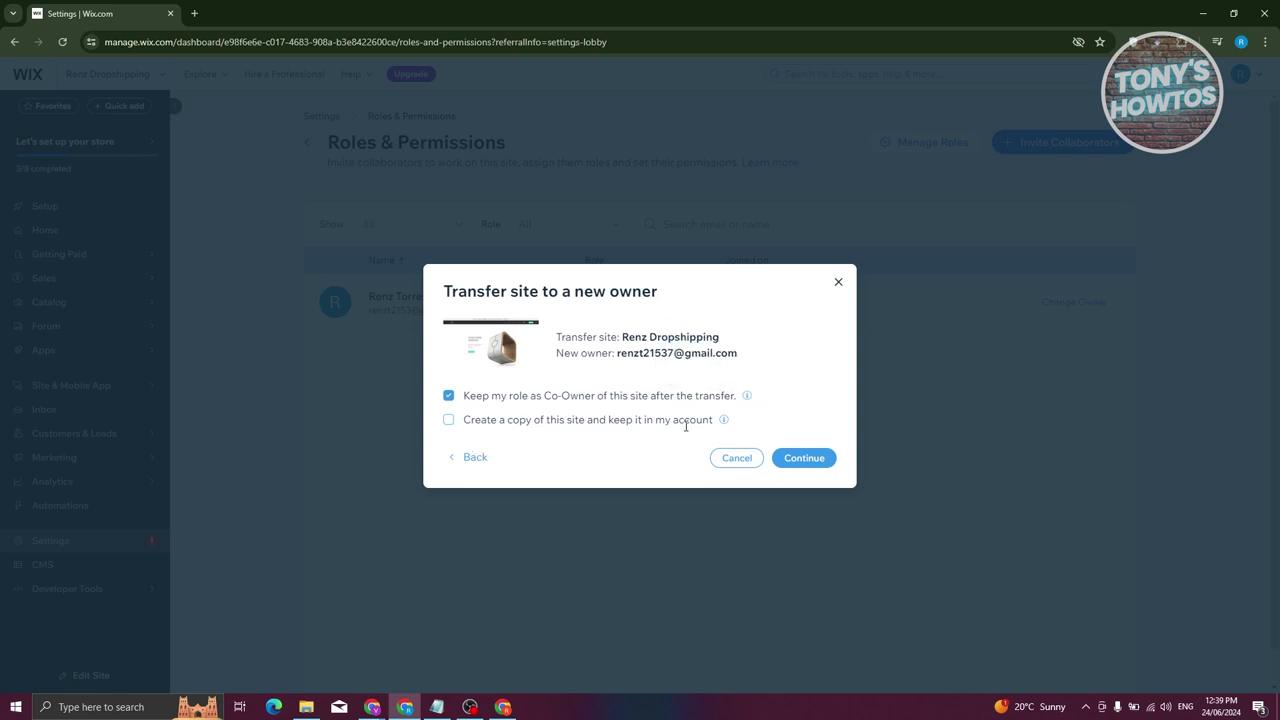
{"action": "left_click", "coordinate": [448, 419]}
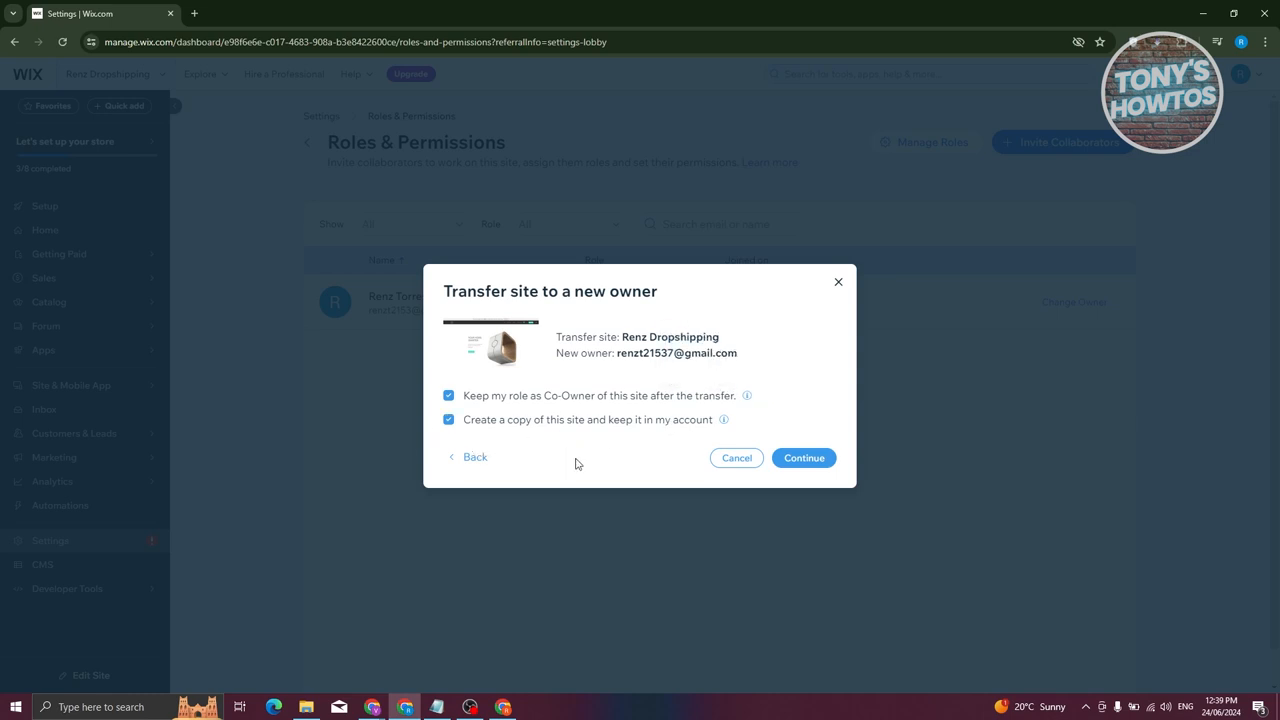
{"action": "left_click", "coordinate": [448, 419]}
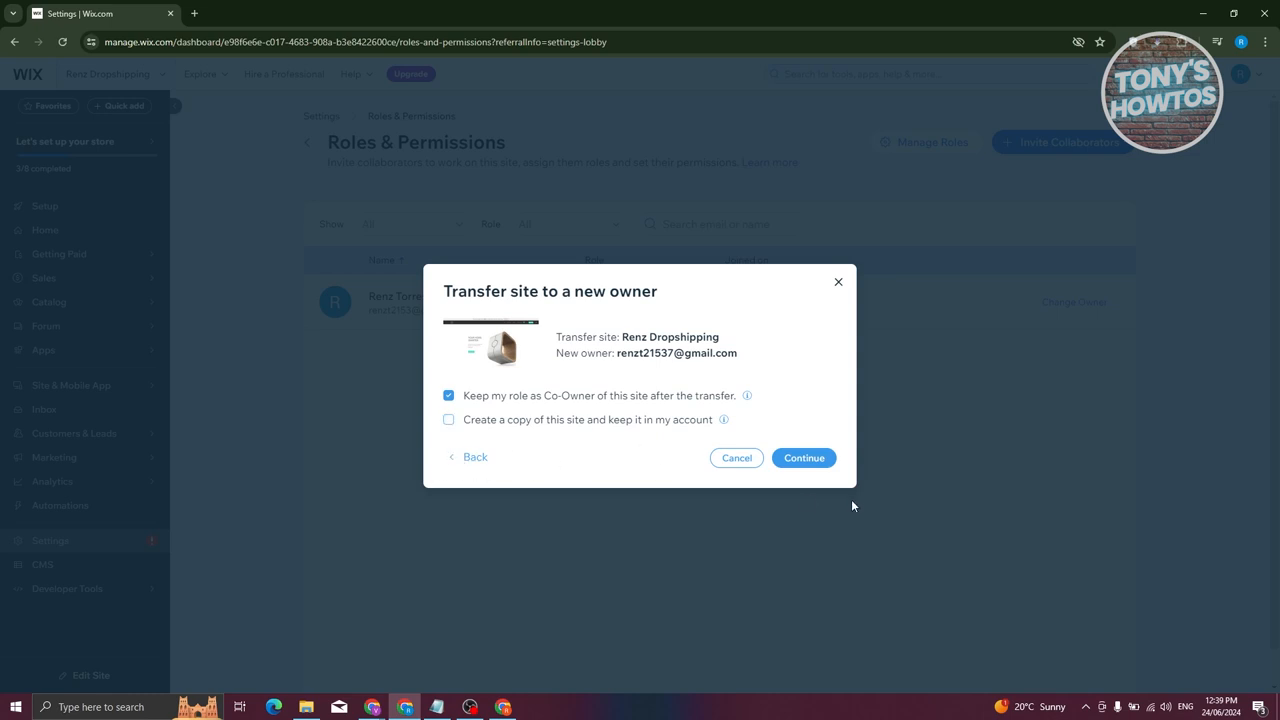
{"action": "mouse_move", "coordinate": [803, 457]}
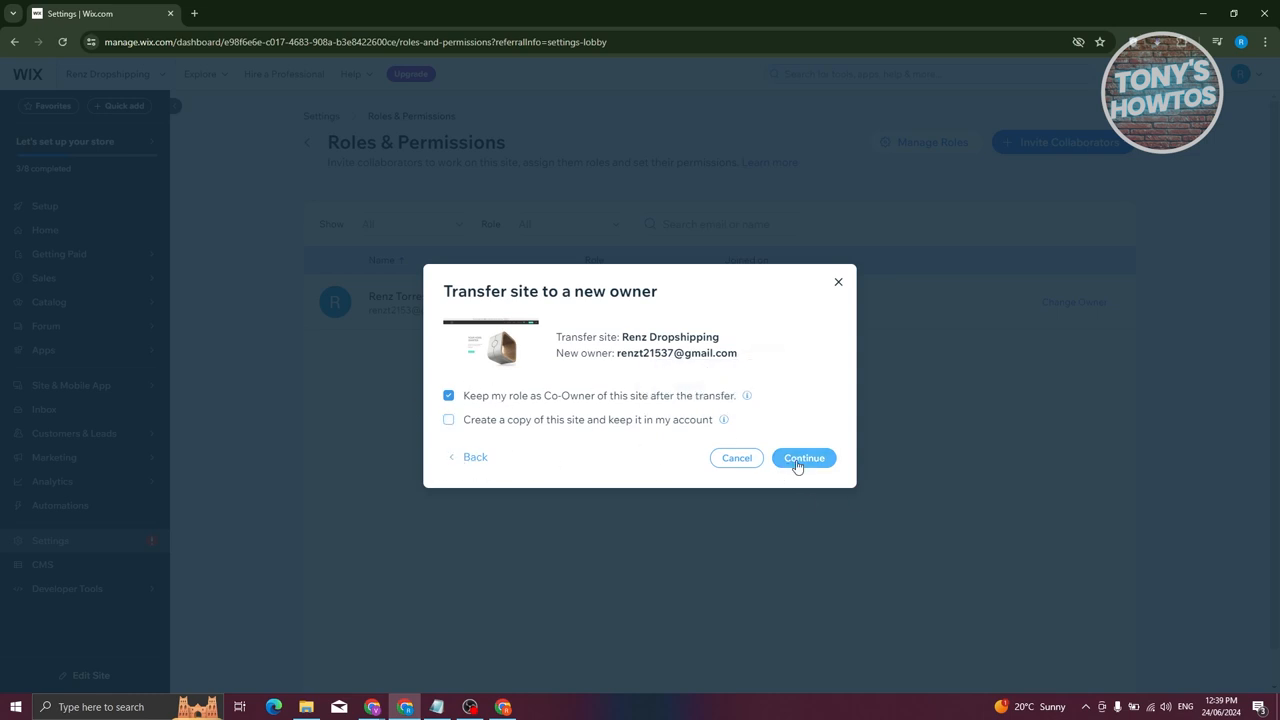
Confirm the Co-Owner note and submit the ownership transfer to the new owner.
{"action": "left_click", "coordinate": [804, 457]}
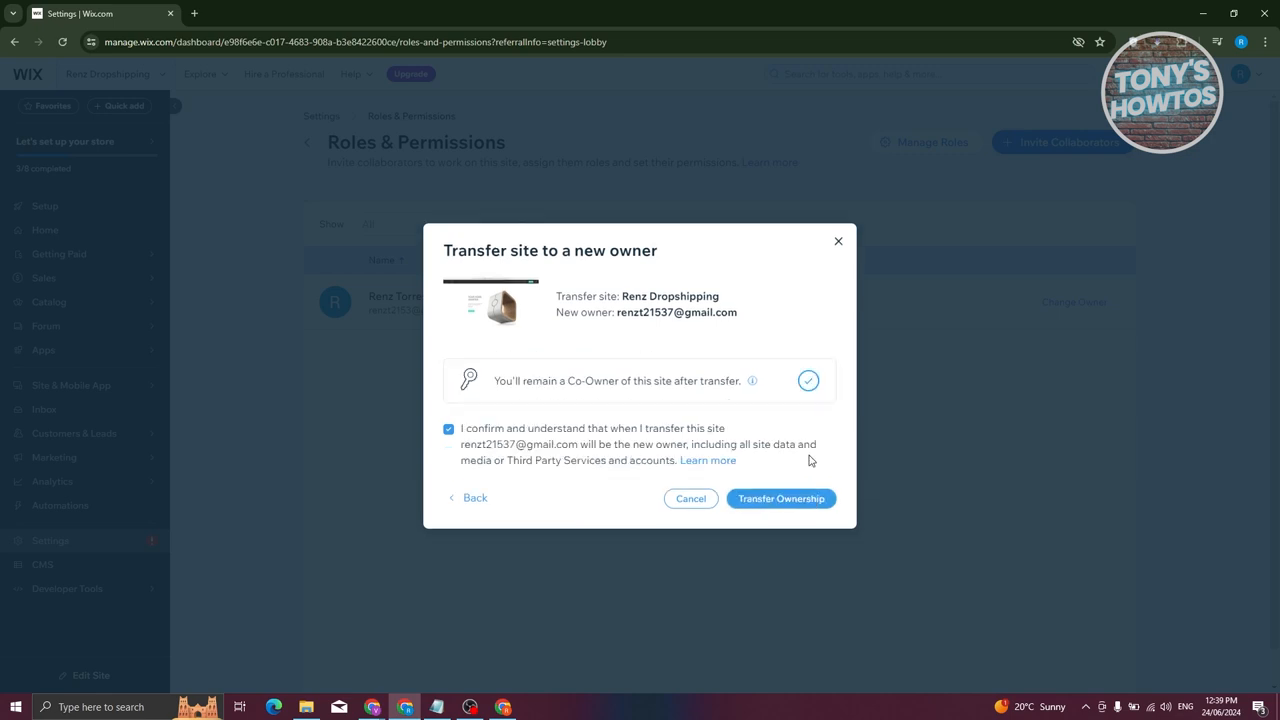
{"action": "mouse_move", "coordinate": [820, 408]}
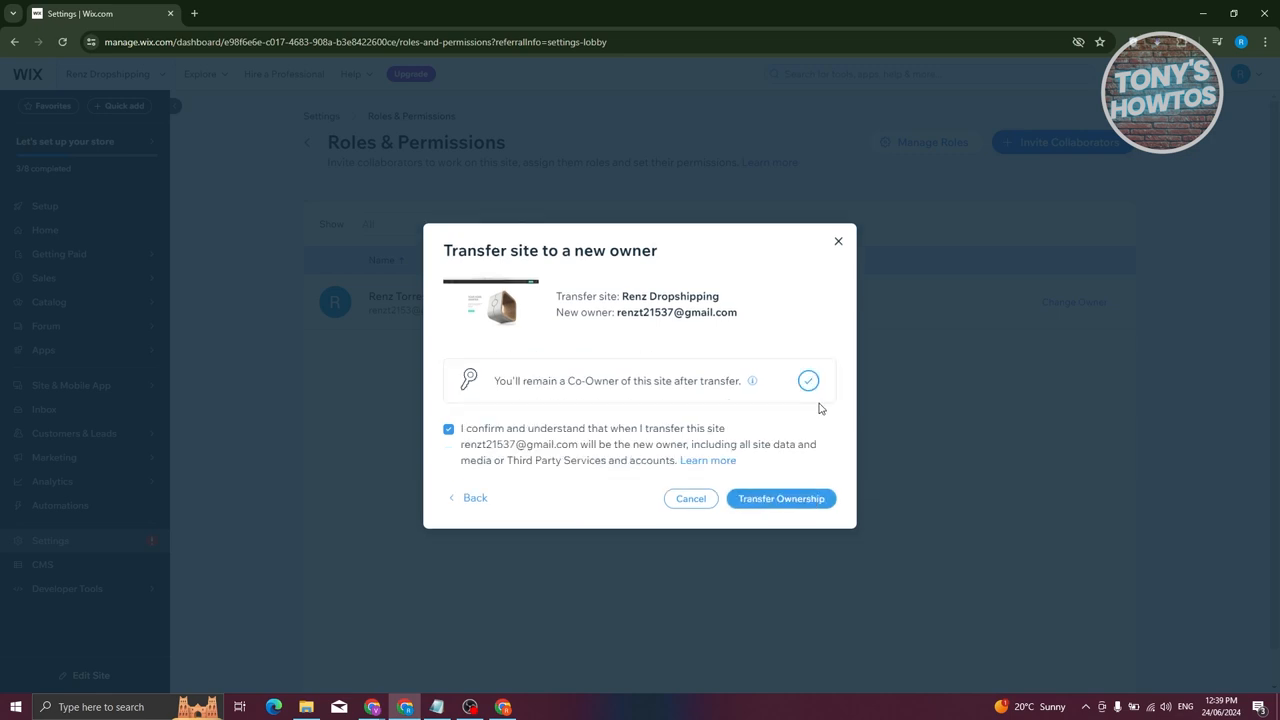
{"action": "mouse_move", "coordinate": [730, 439]}
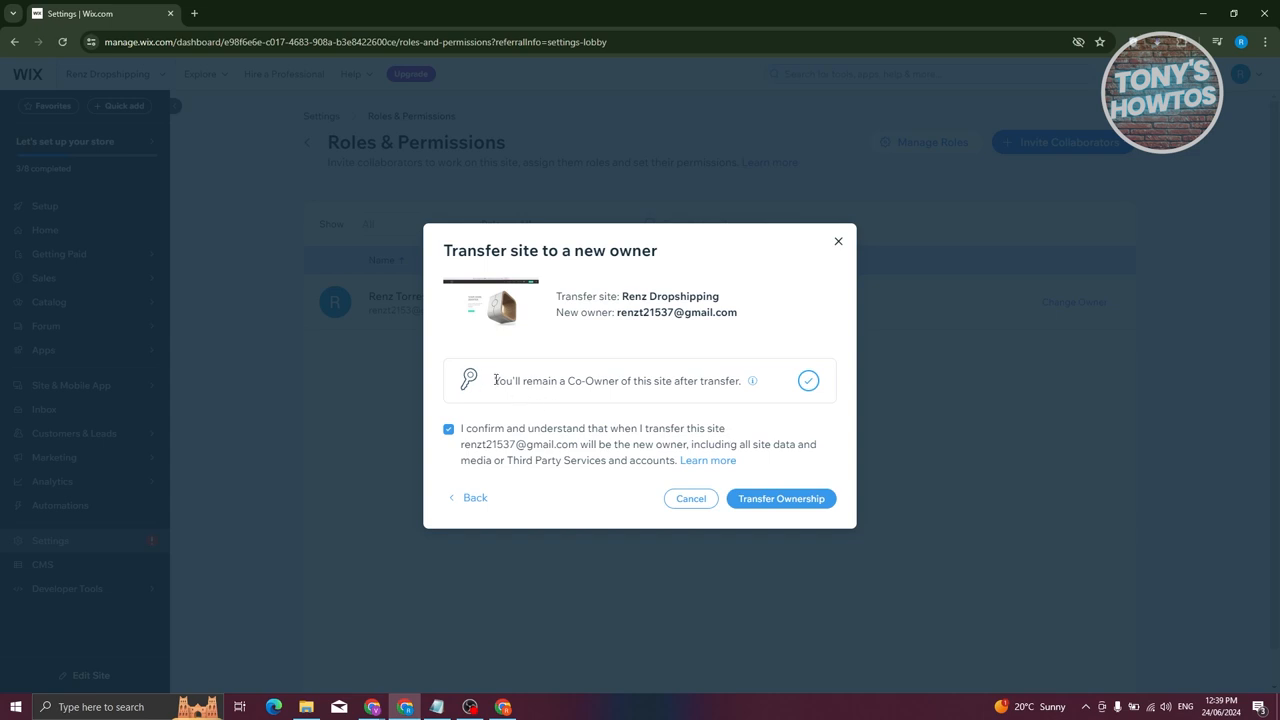
{"action": "triple_click", "coordinate": [616, 380]}
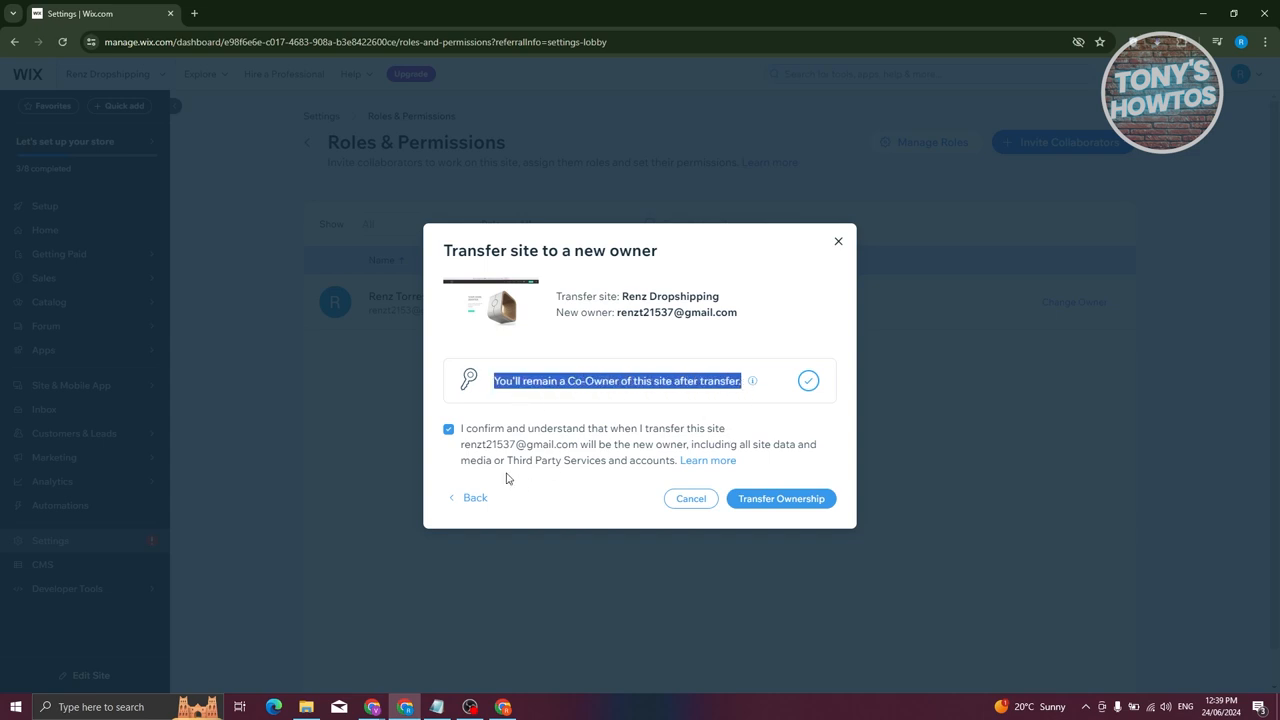
{"action": "mouse_move", "coordinate": [700, 420]}
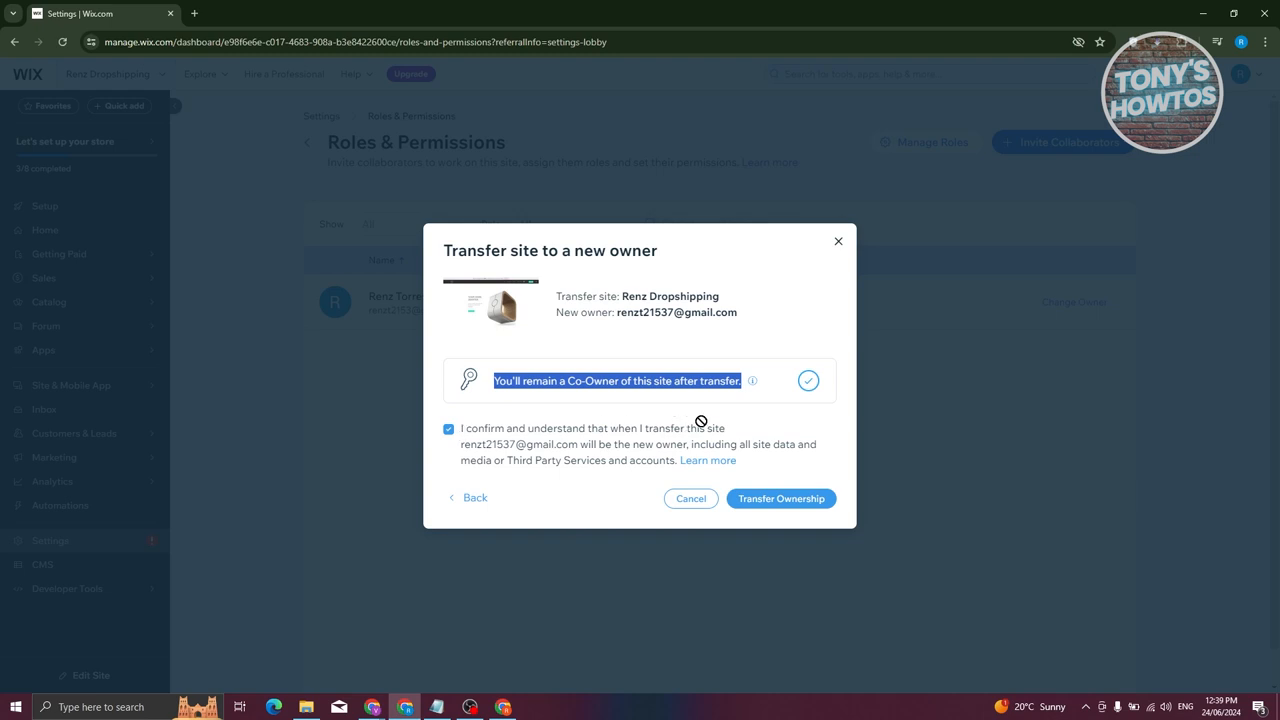
{"action": "mouse_move", "coordinate": [765, 437]}
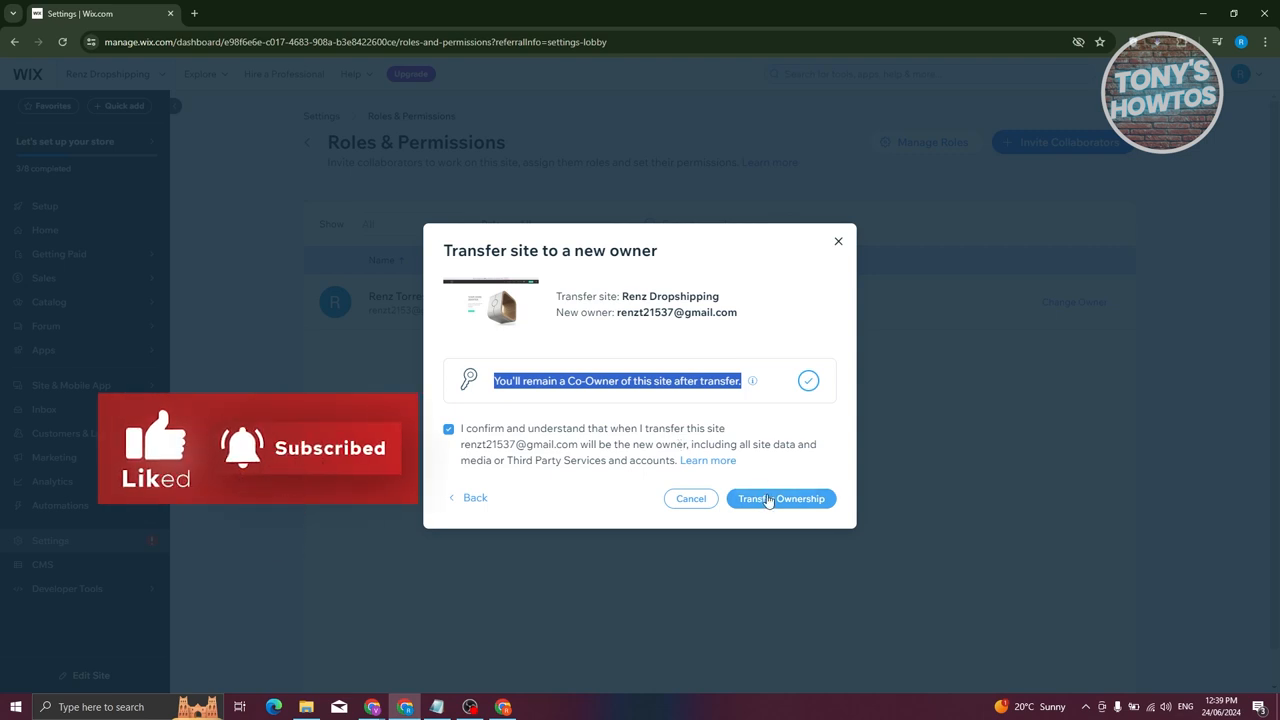
{"action": "left_click", "coordinate": [781, 498]}
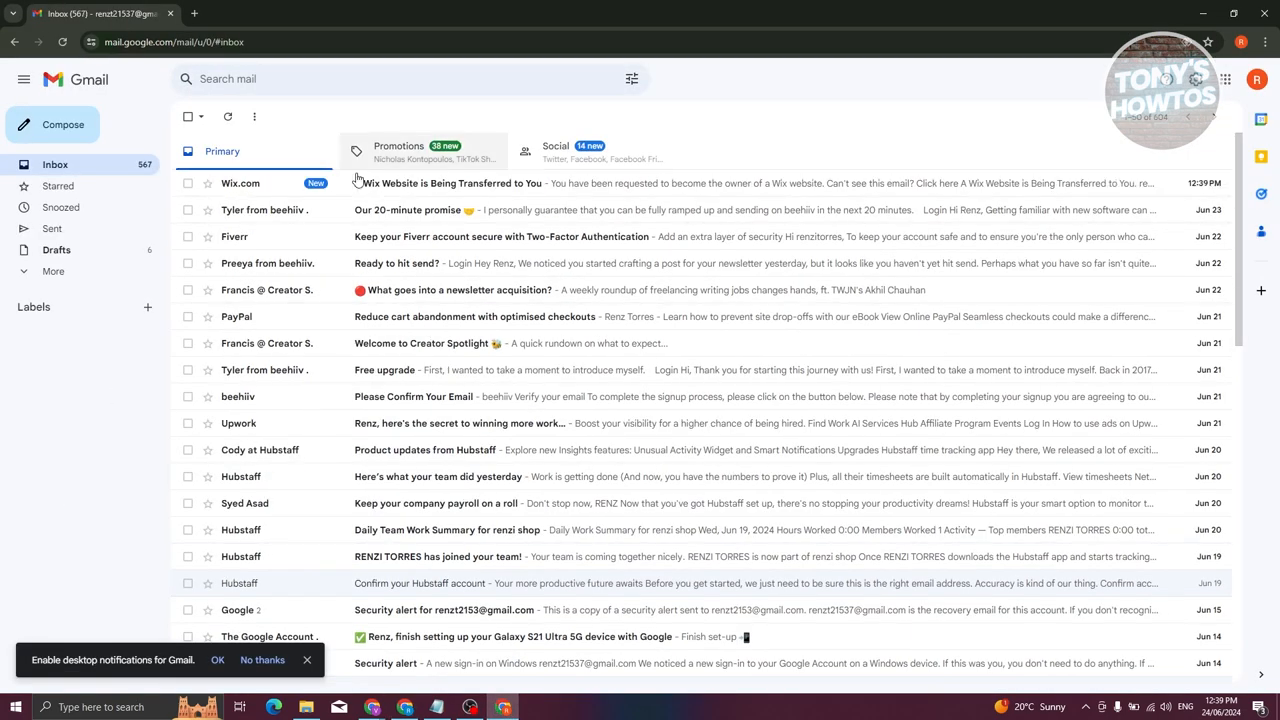
{"action": "mouse_move", "coordinate": [450, 183]}
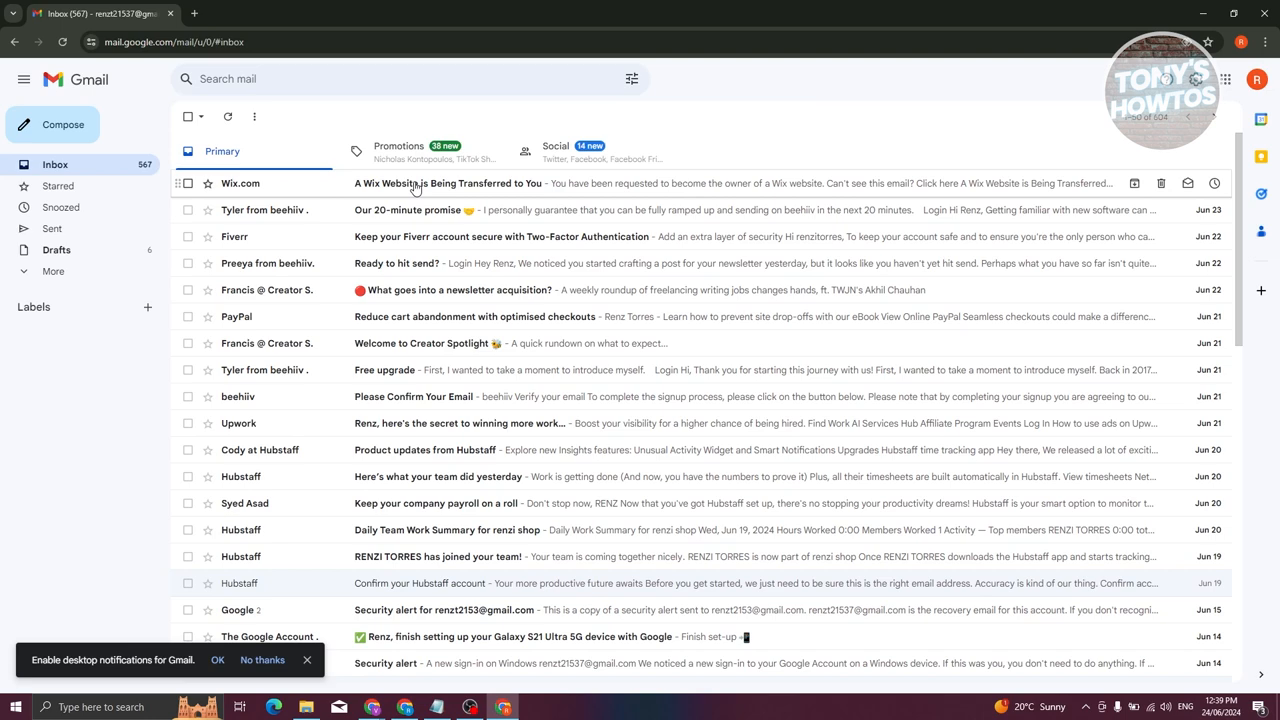
Open the 'A Wix Website is Being Transferred to You' email and accept the transfer.
{"action": "left_click", "coordinate": [448, 183]}
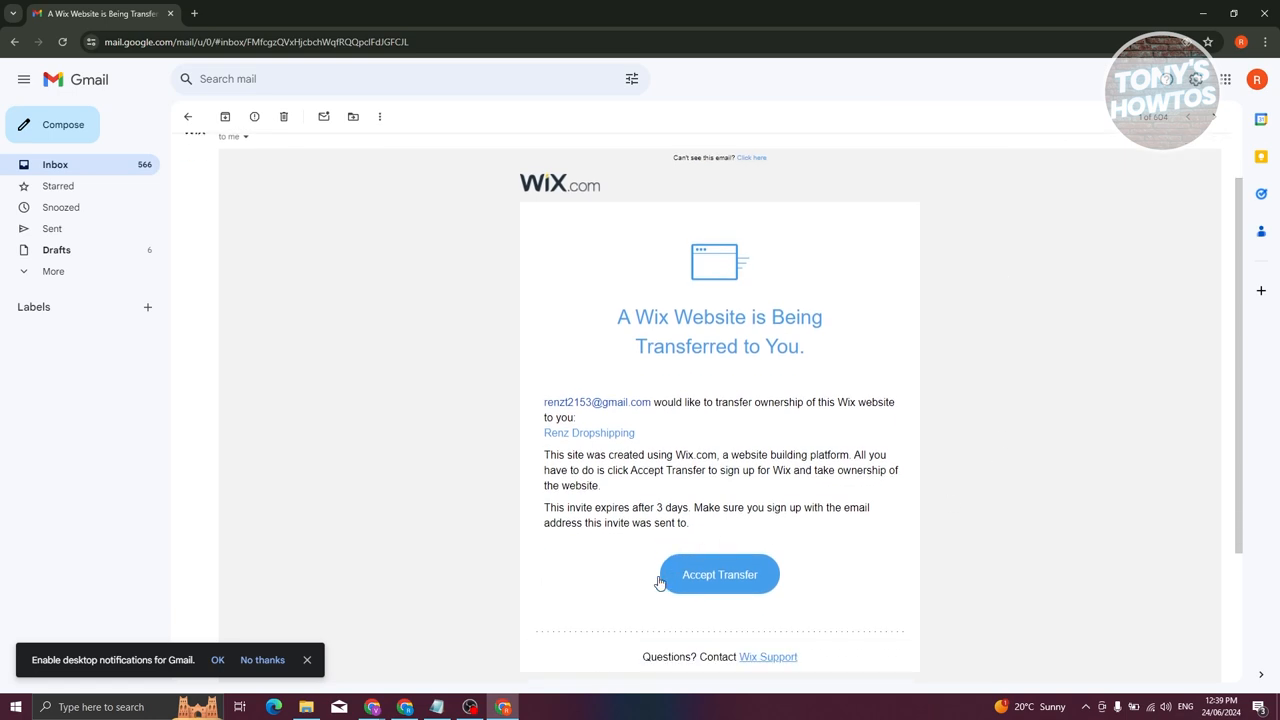
{"action": "mouse_move", "coordinate": [509, 585]}
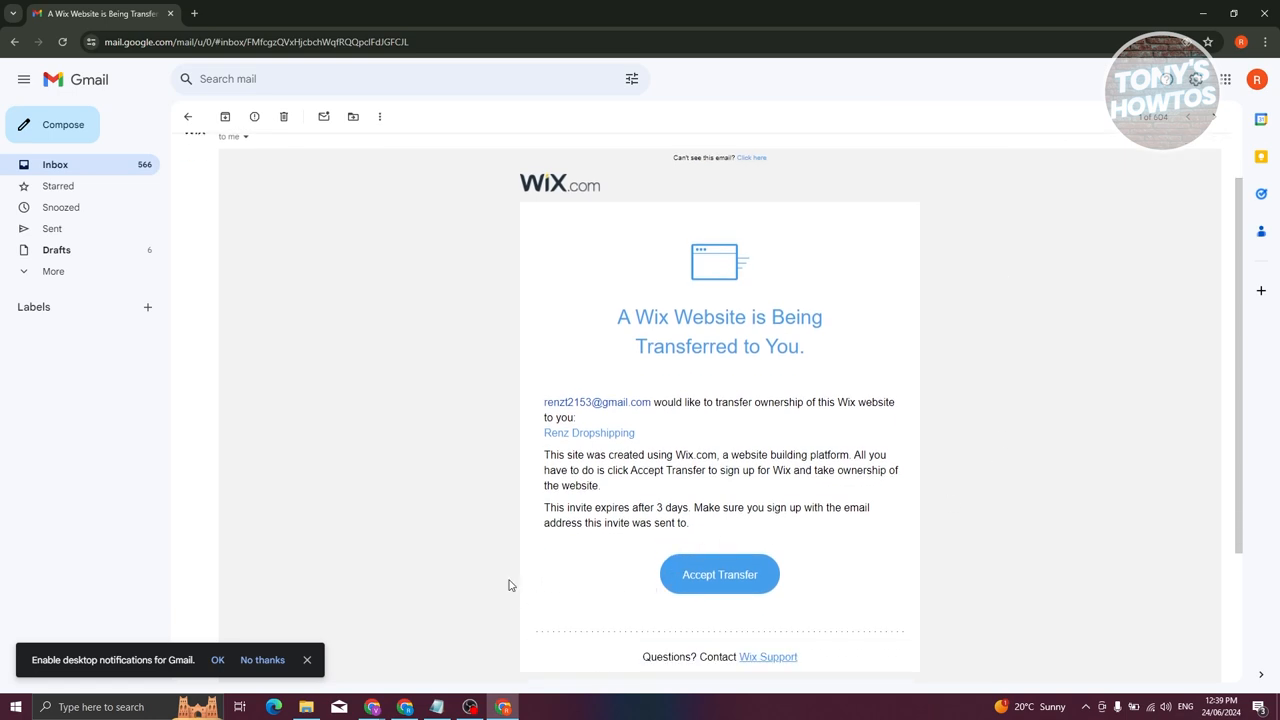
{"action": "left_click", "coordinate": [719, 574]}
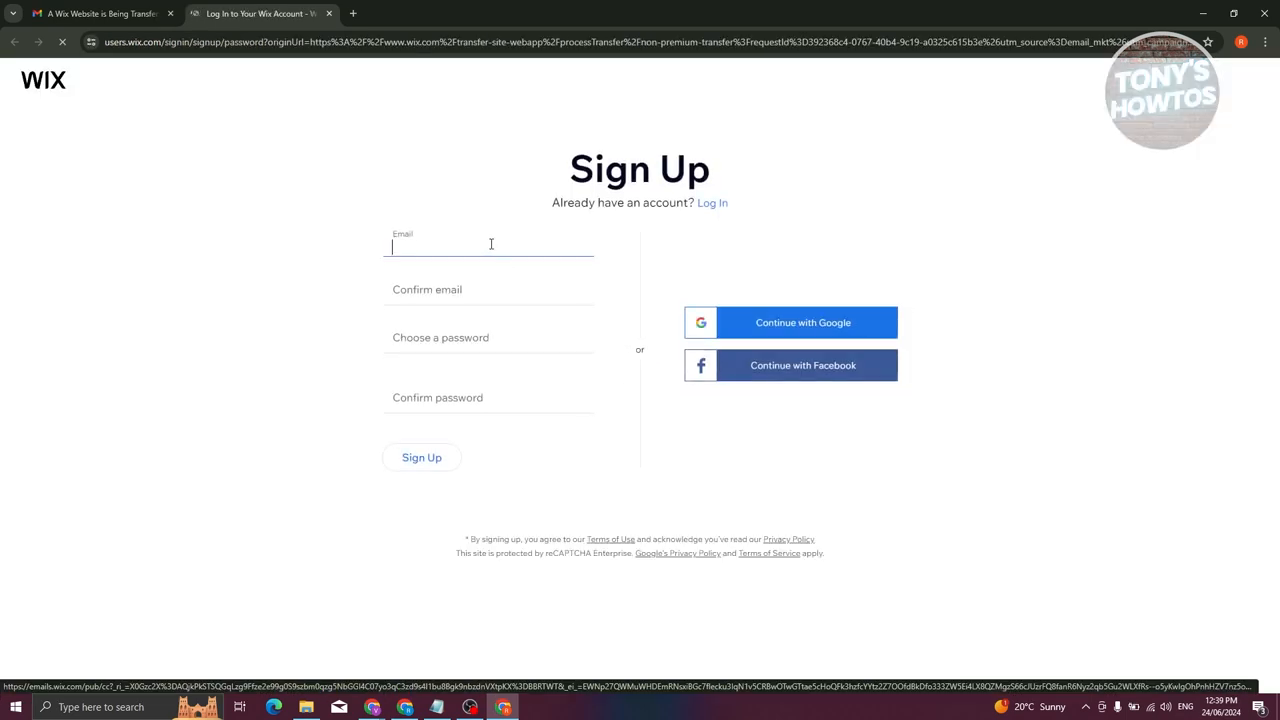
Sign up with the new owner's Google account, then return to the original account's window.
{"action": "left_click", "coordinate": [802, 322]}
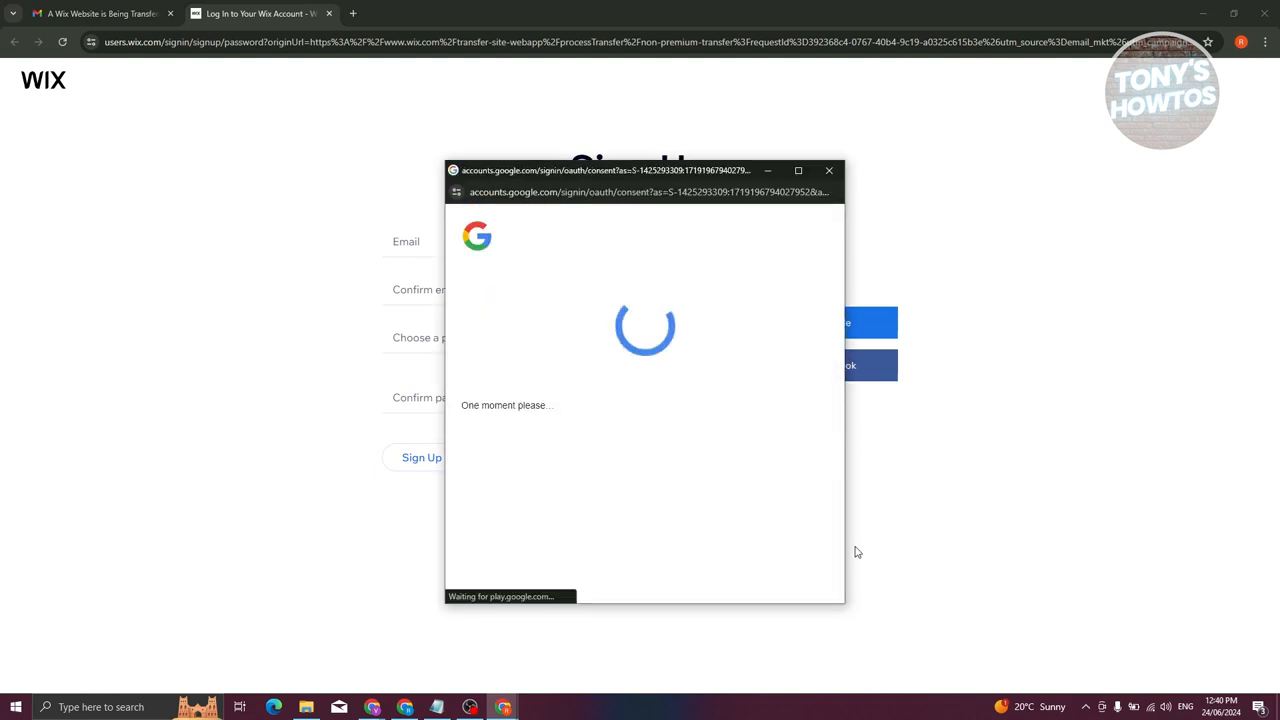
{"action": "left_click", "coordinate": [828, 170]}
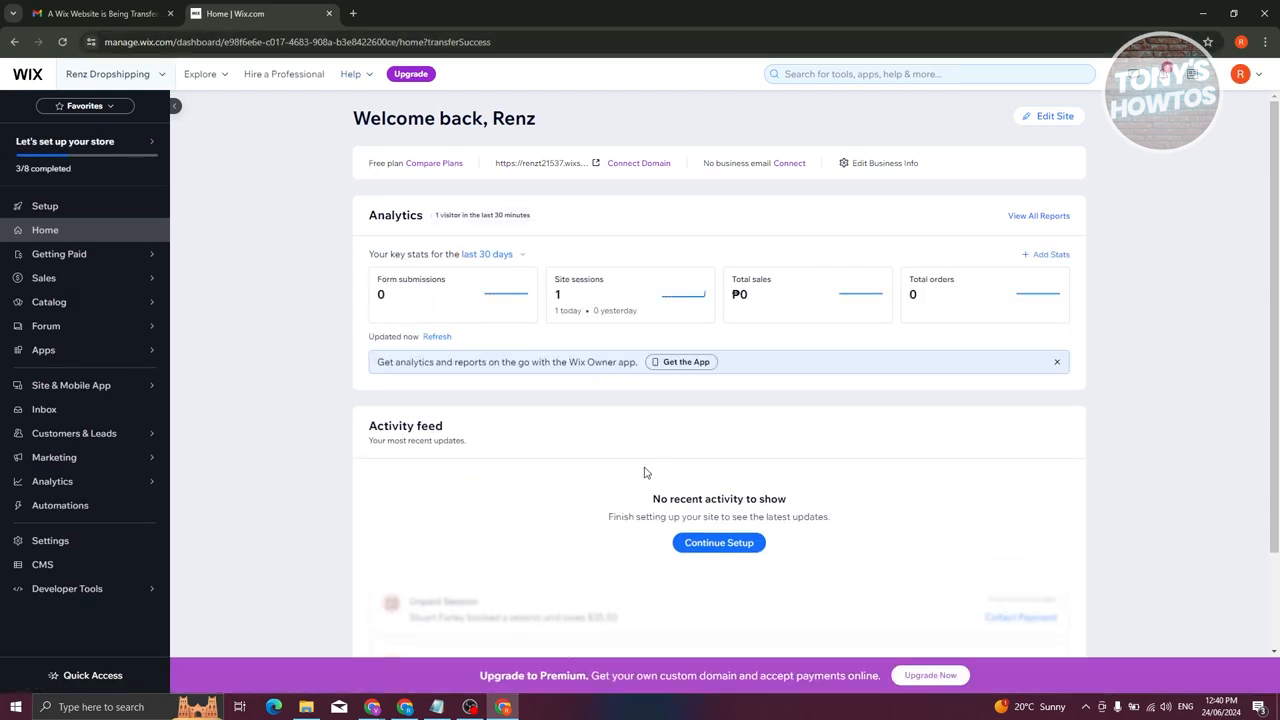
{"action": "mouse_move", "coordinate": [28, 74]}
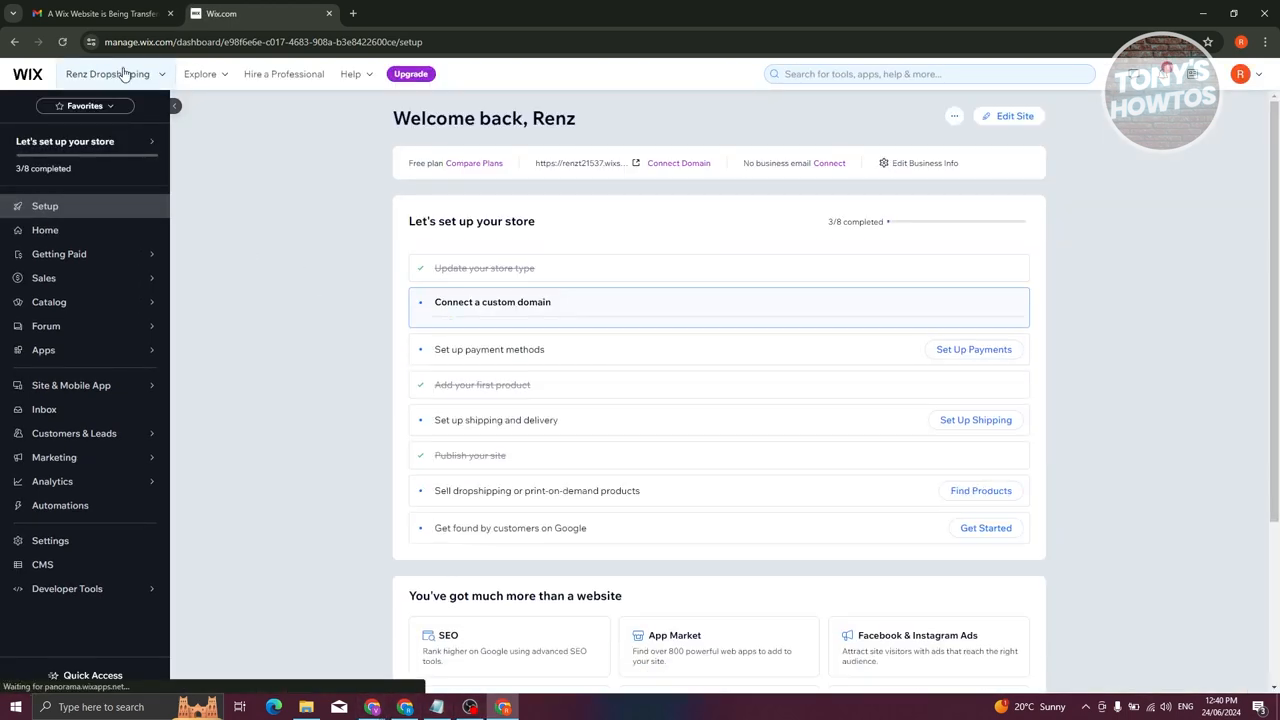
{"action": "left_click", "coordinate": [107, 73]}
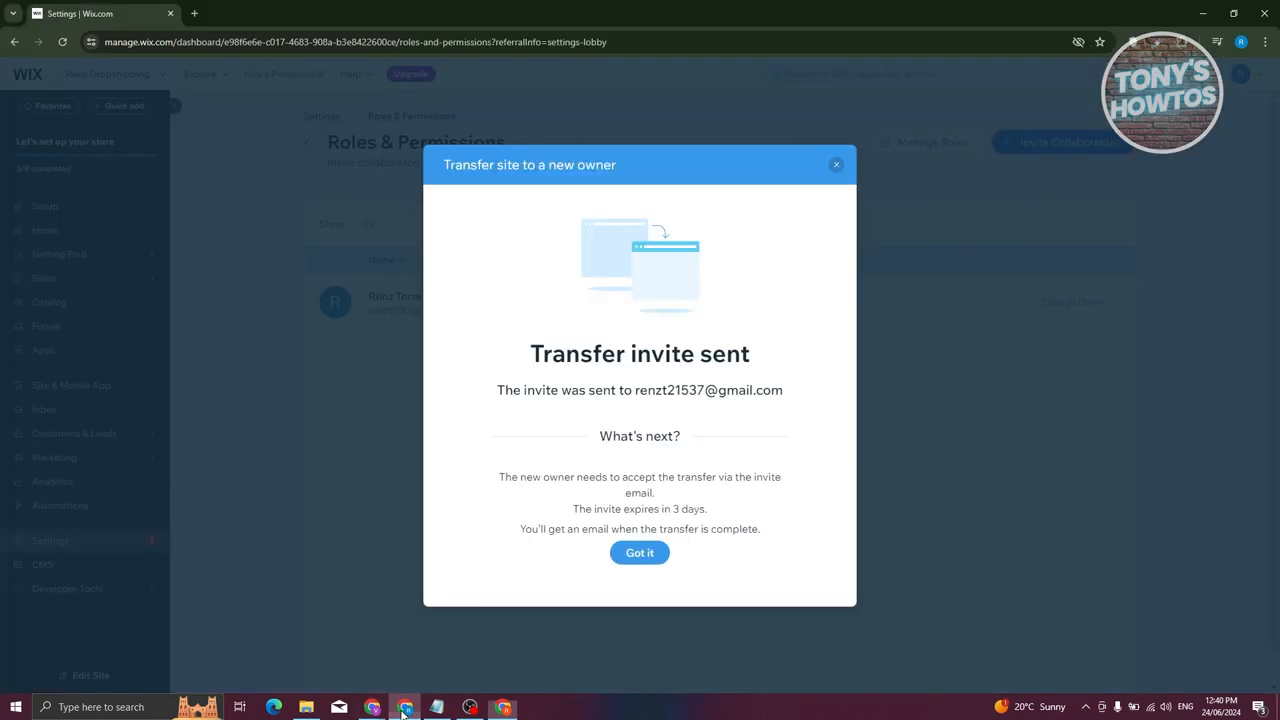
Dismiss the invite-sent notice and check the original account's Admin (Co-Owner) role.
{"action": "left_click", "coordinate": [639, 552]}
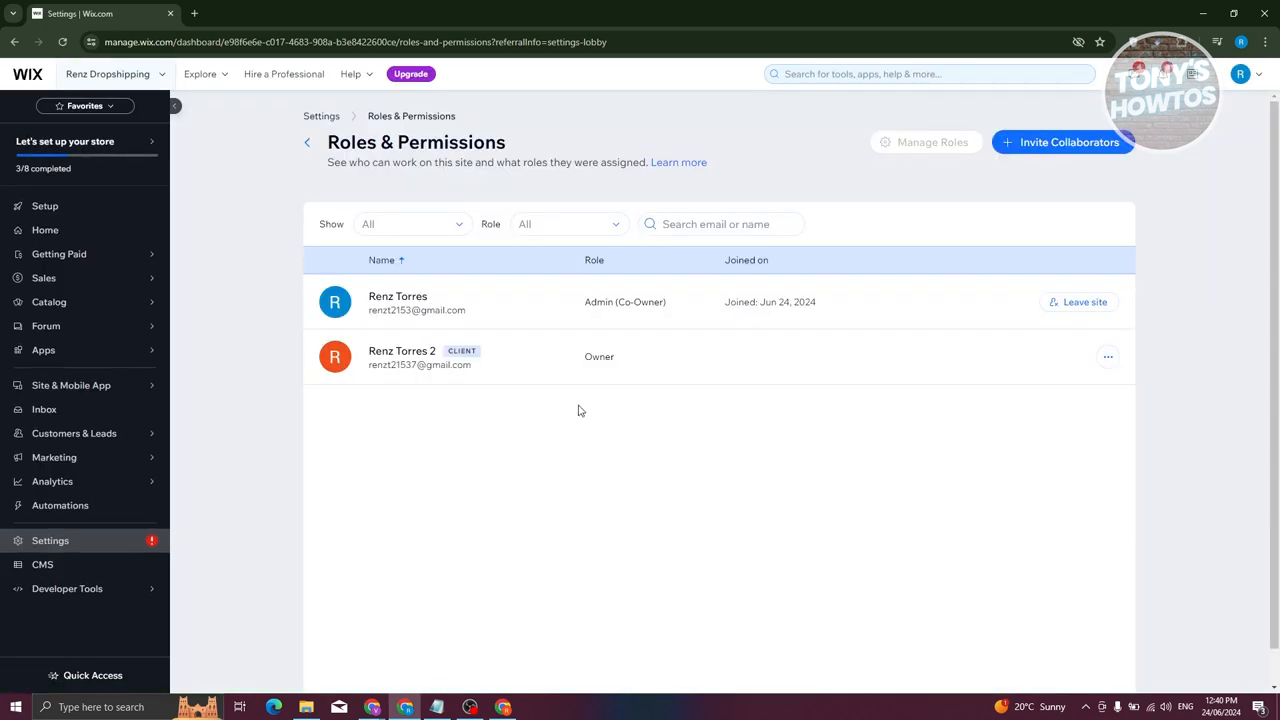
{"action": "mouse_move", "coordinate": [418, 378]}
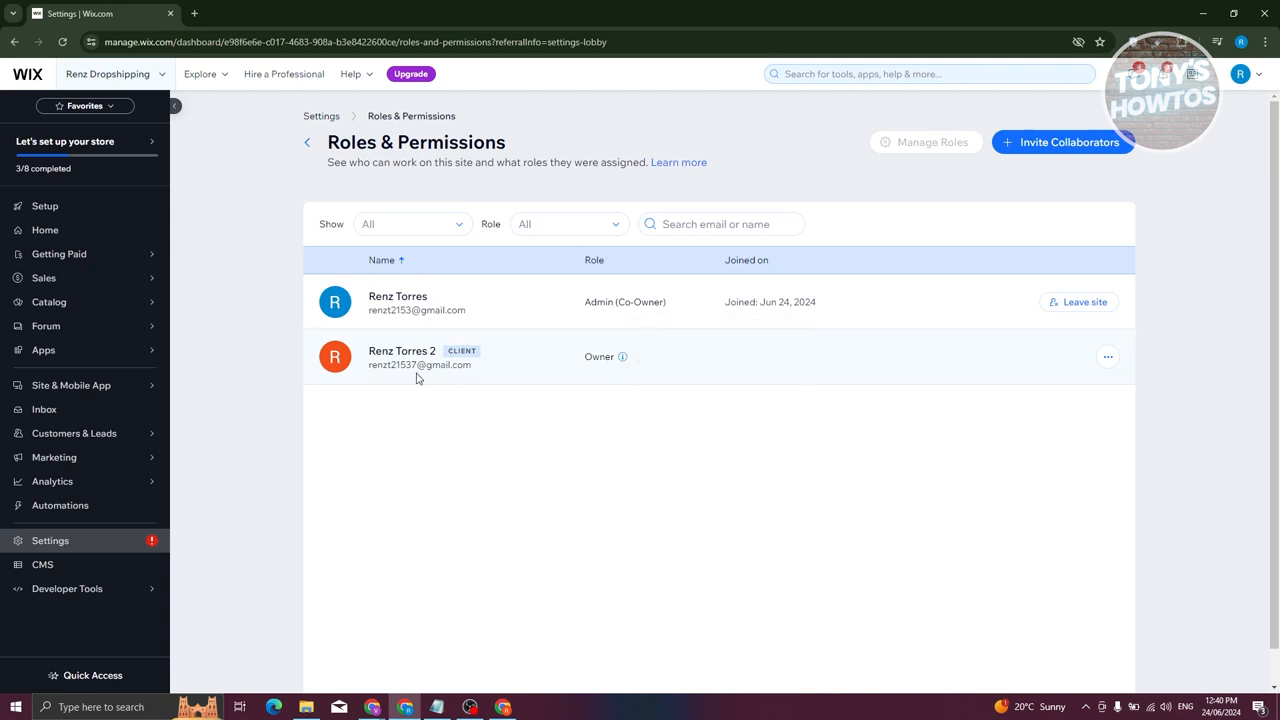
{"action": "double_click", "coordinate": [598, 357]}
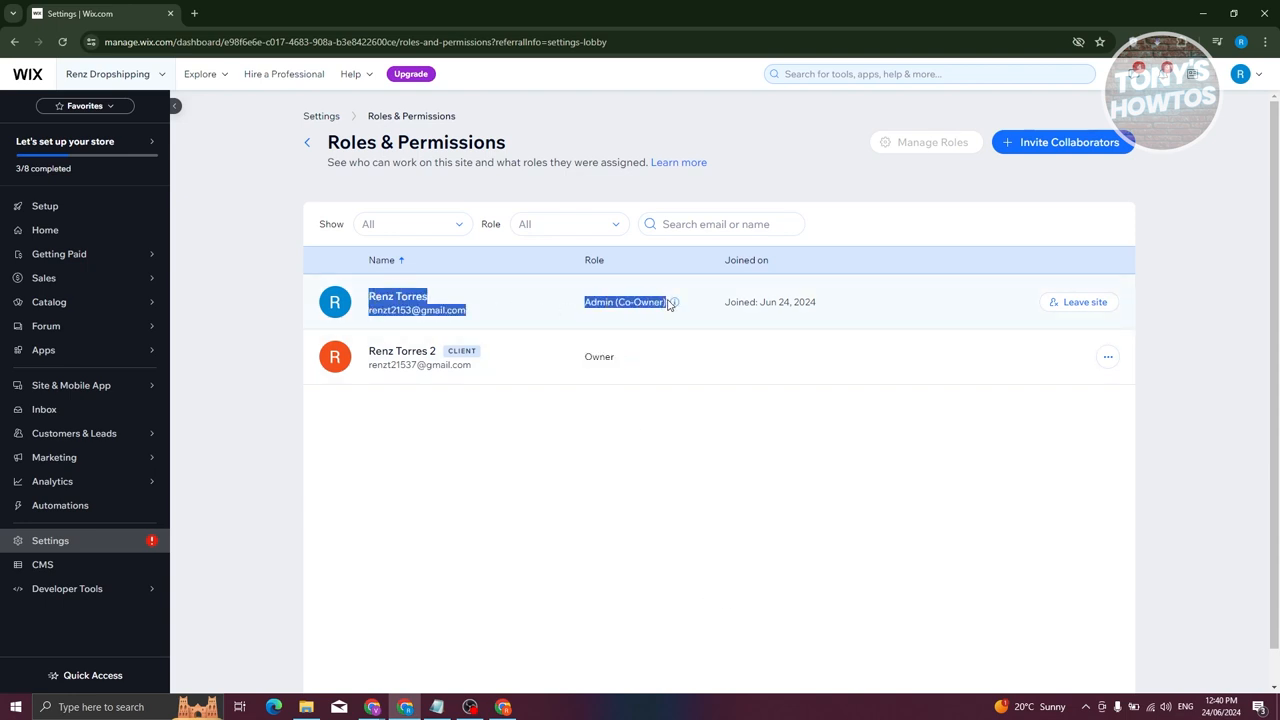
{"action": "mouse_move", "coordinate": [713, 298]}
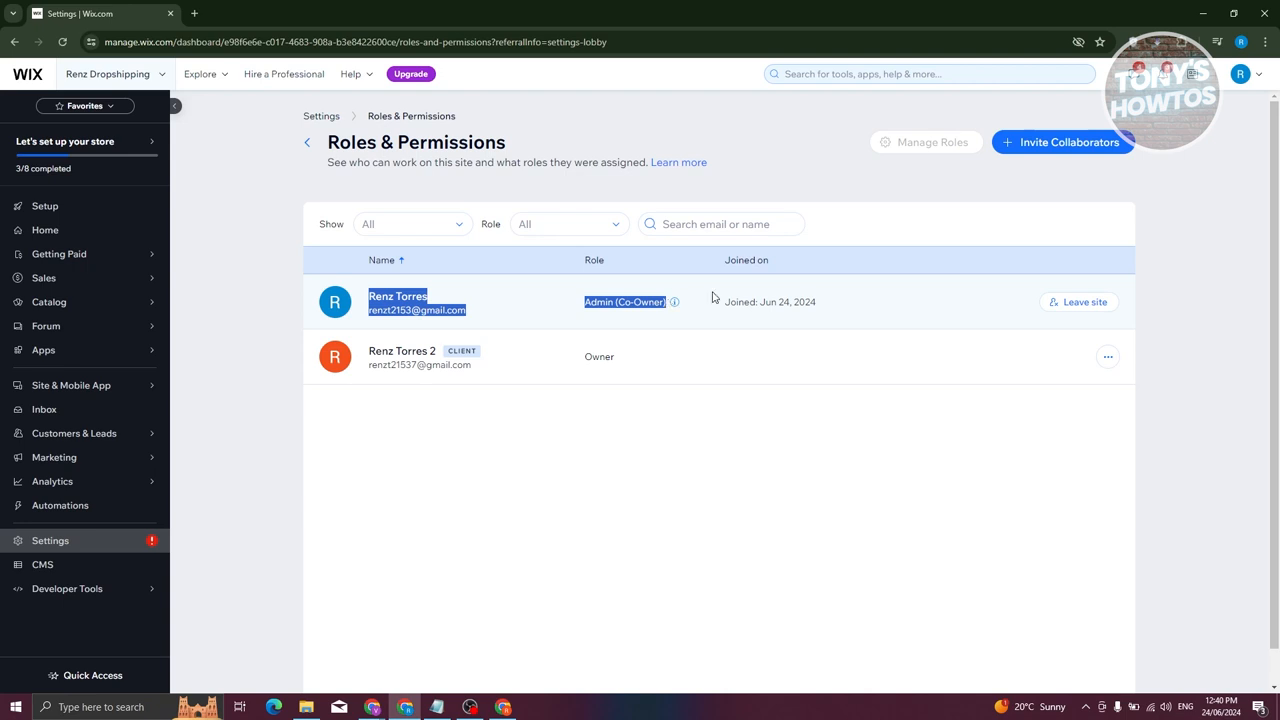
{"action": "mouse_move", "coordinate": [1211, 326]}
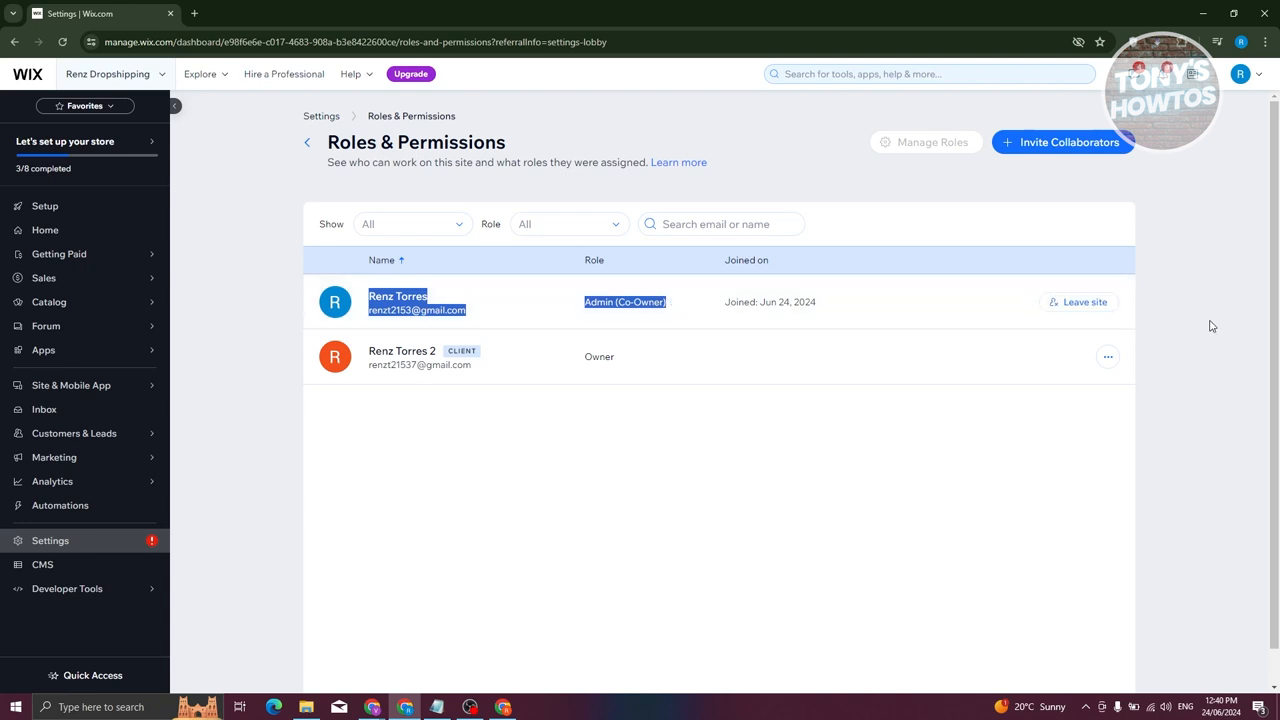